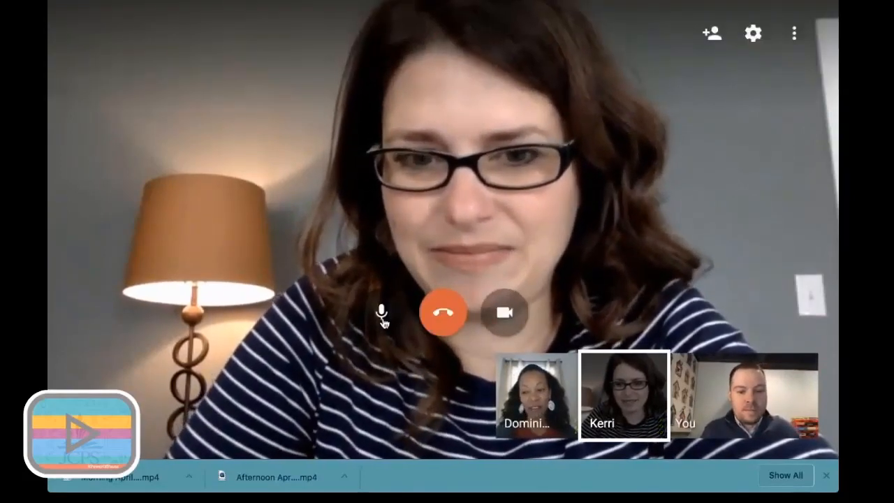
Start sharing the screen so the Learning Network slide deck appears to call participants.
{"action": "left_click", "coordinate": [382, 313]}
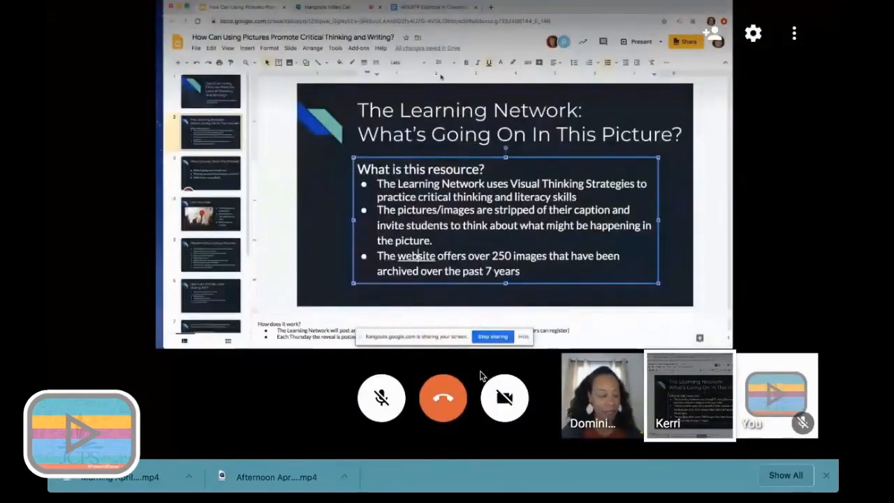
{"action": "left_click", "coordinate": [210, 93]}
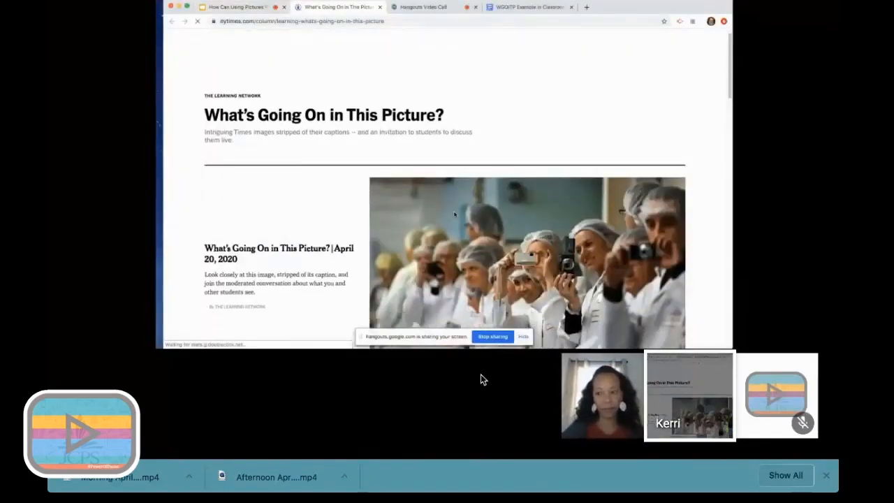
Scroll the column page and the April 20, 2020 post down to its photo and comments.
{"action": "scroll", "scroll_direction": "down", "scroll_amount": 3}
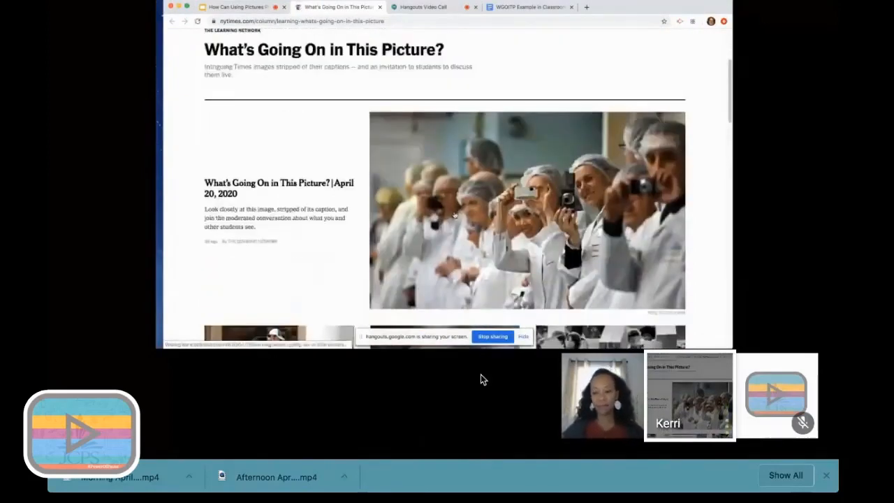
{"action": "scroll", "scroll_direction": "down", "scroll_amount": 3}
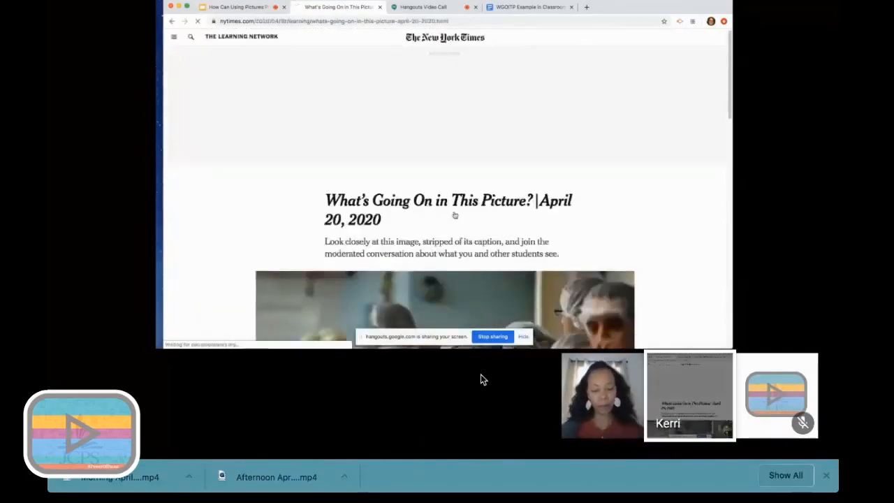
{"action": "scroll", "scroll_direction": "down", "scroll_amount": 3}
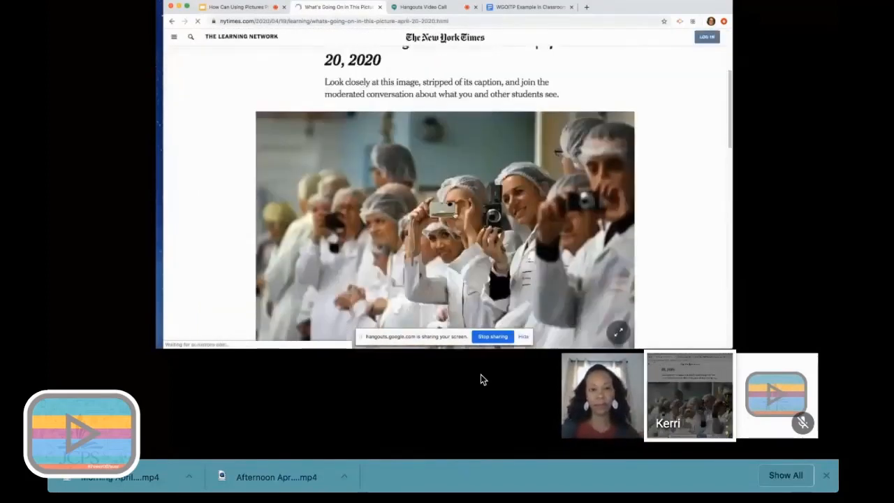
{"action": "scroll", "scroll_direction": "down", "scroll_amount": 3}
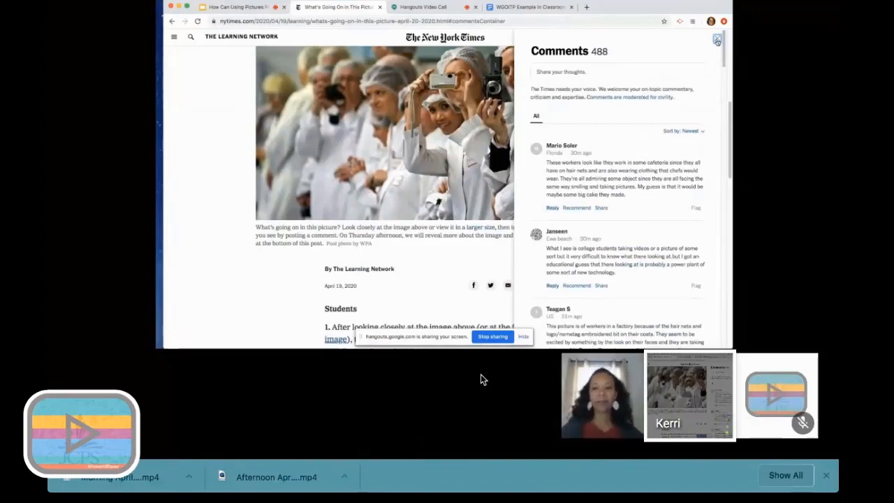
Close the Comments panel to return to the April 20 article.
{"action": "left_click", "coordinate": [717, 39]}
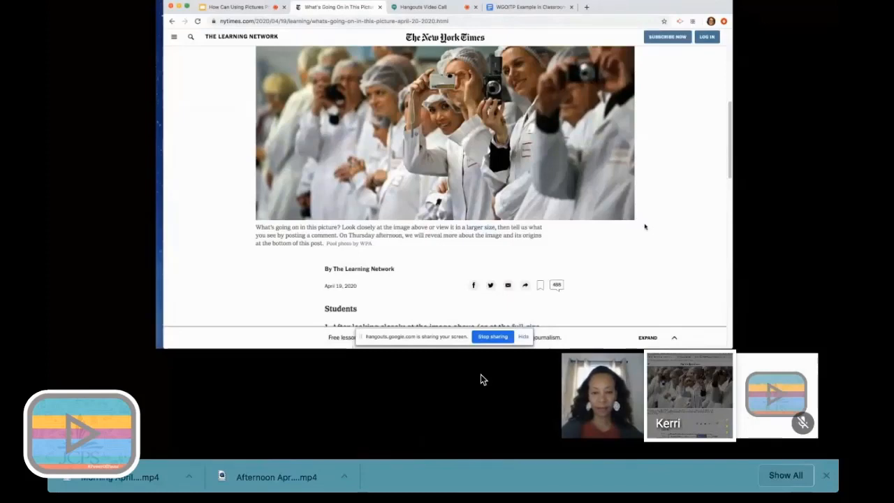
Scroll through the Students steps and return to the article from the full-size photo.
{"action": "scroll", "scroll_direction": "down", "scroll_amount": 3}
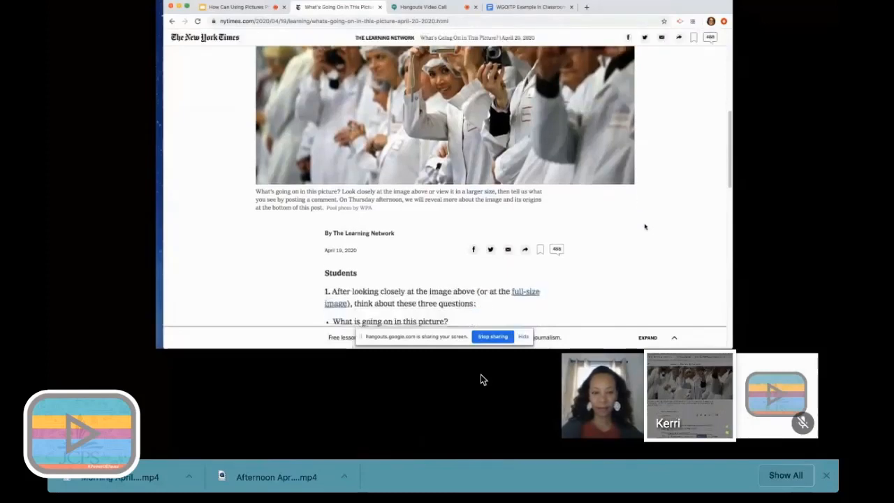
{"action": "scroll", "scroll_direction": "down", "scroll_amount": 3}
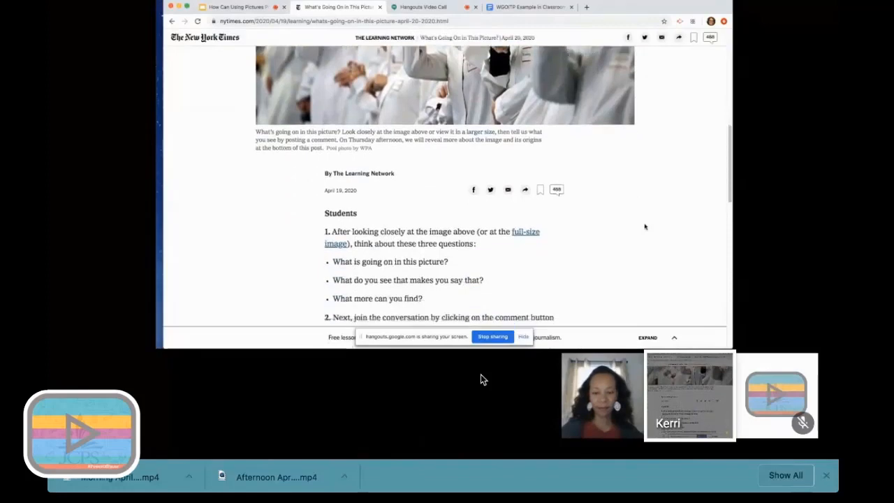
{"action": "scroll", "scroll_direction": "down", "scroll_amount": 3}
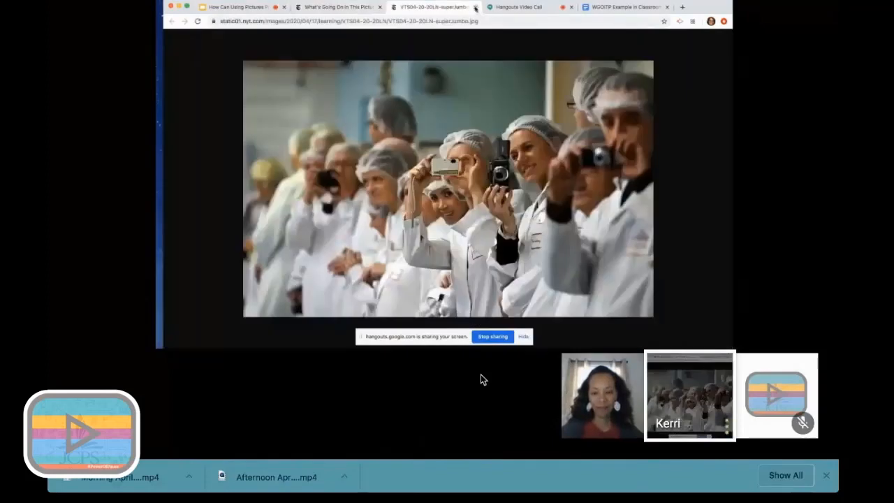
{"action": "left_click", "coordinate": [172, 21]}
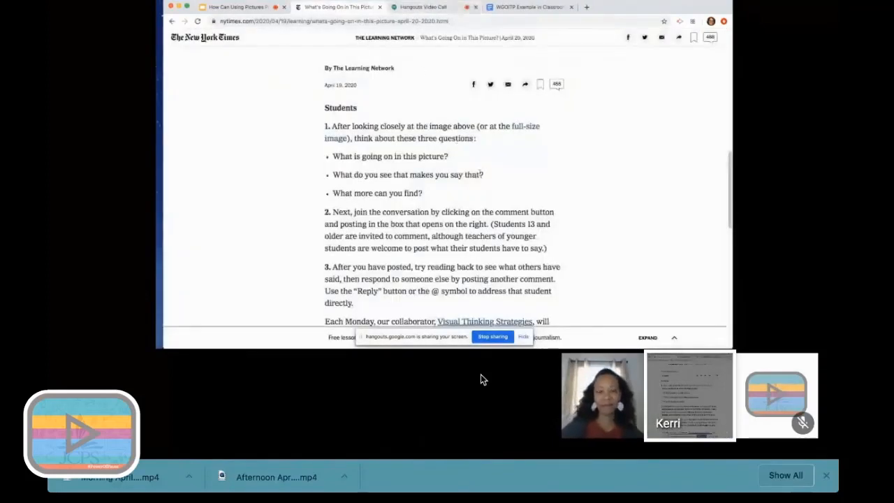
Scroll to the end of the article before going back to the column listing page.
{"action": "scroll", "scroll_direction": "down", "scroll_amount": 3}
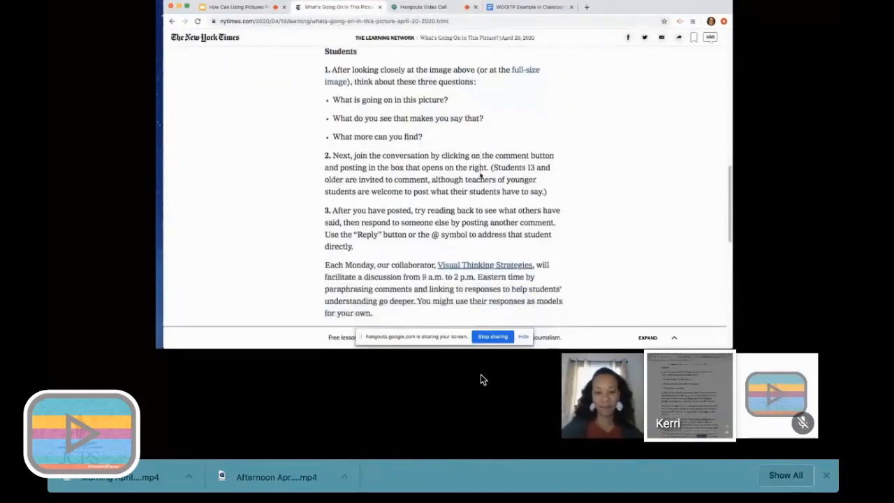
{"action": "scroll", "scroll_direction": "down", "scroll_amount": 3}
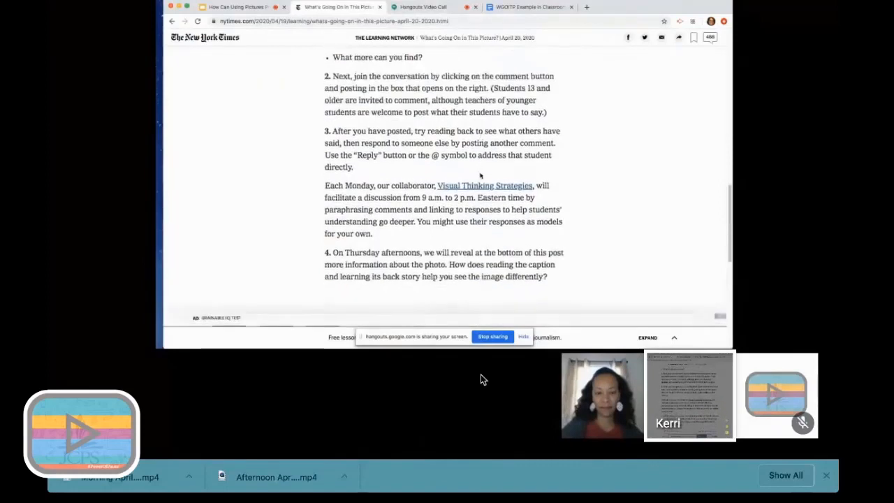
{"action": "scroll", "scroll_direction": "down", "scroll_amount": 3}
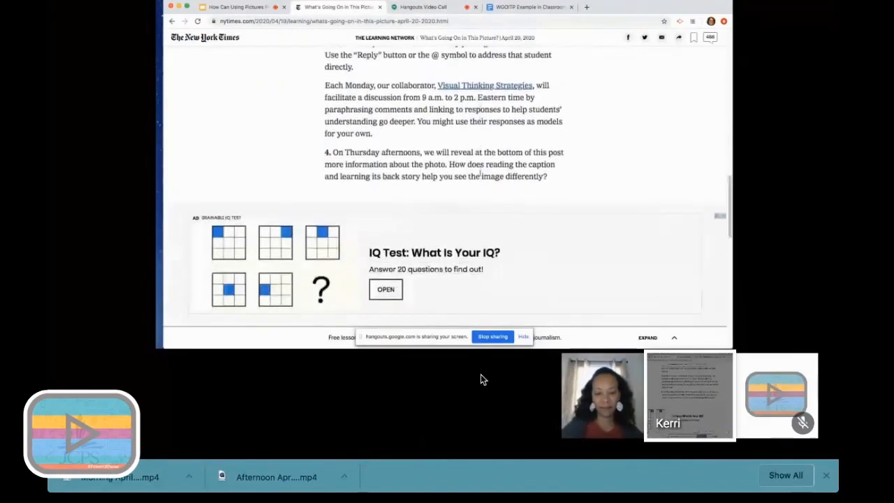
{"action": "scroll", "scroll_direction": "down", "scroll_amount": 3}
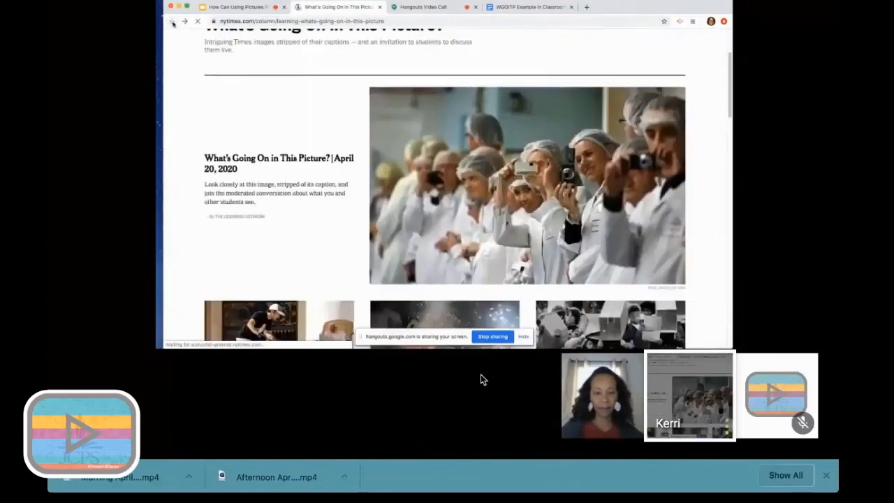
Scroll down to the Latest list showing the March 23, 16, 9 and 2 picture posts.
{"action": "scroll", "scroll_direction": "down", "scroll_amount": 3}
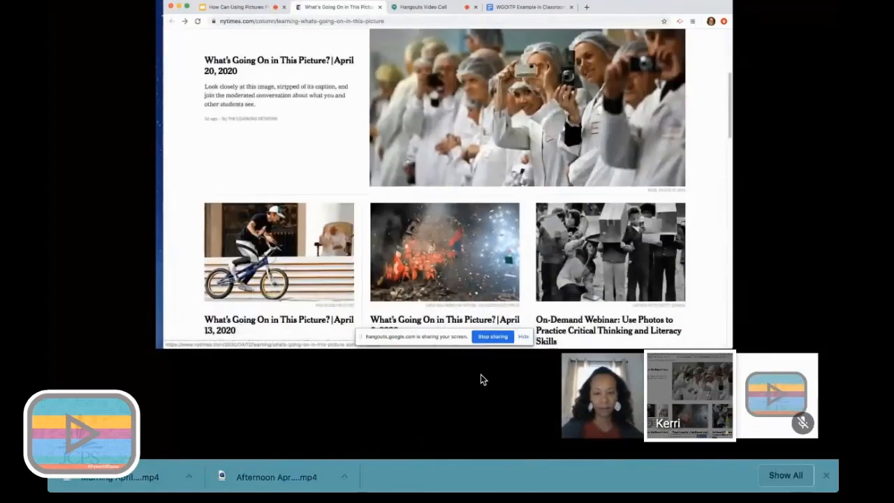
{"action": "scroll", "scroll_direction": "down", "scroll_amount": 3}
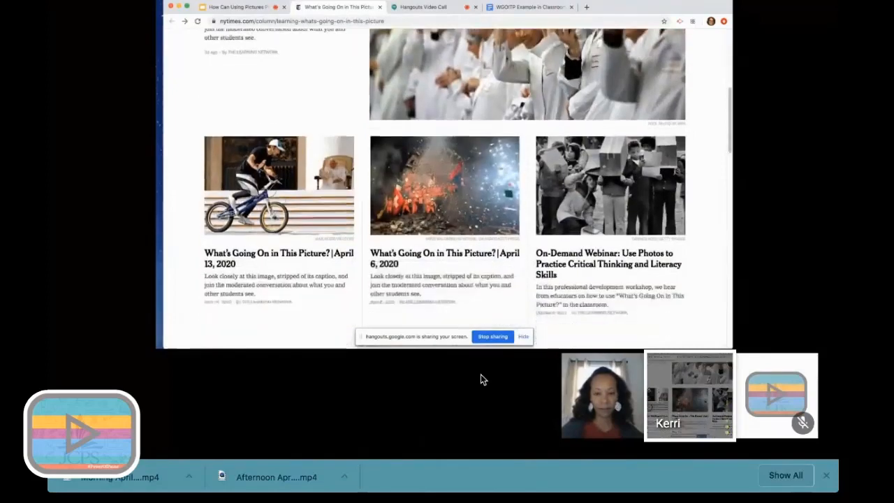
{"action": "scroll", "scroll_direction": "down", "scroll_amount": 3}
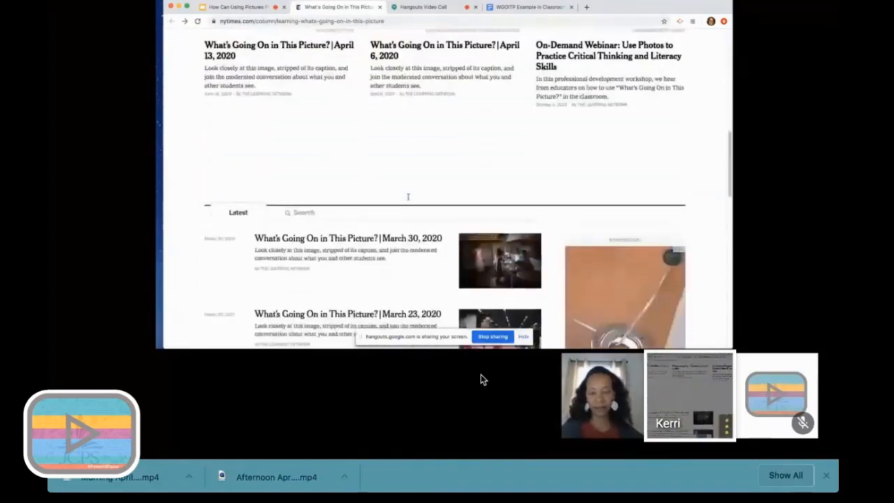
{"action": "scroll", "scroll_direction": "down", "scroll_amount": 3}
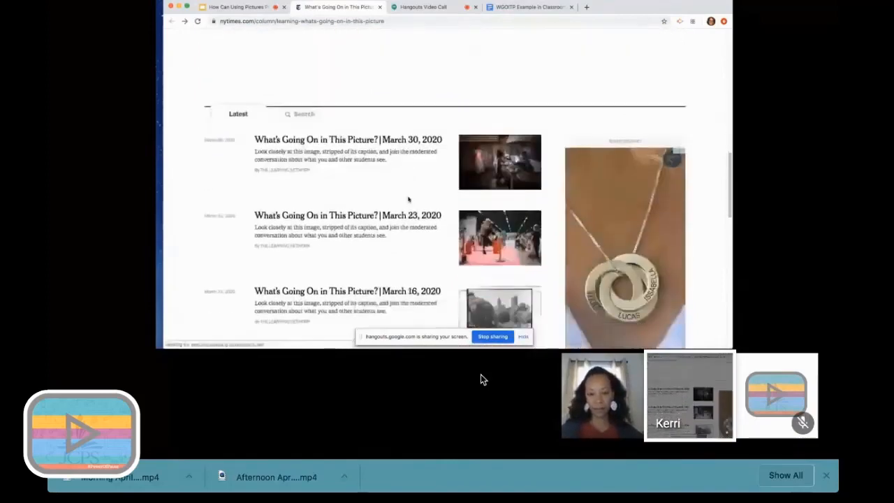
{"action": "scroll", "scroll_direction": "down", "scroll_amount": 3}
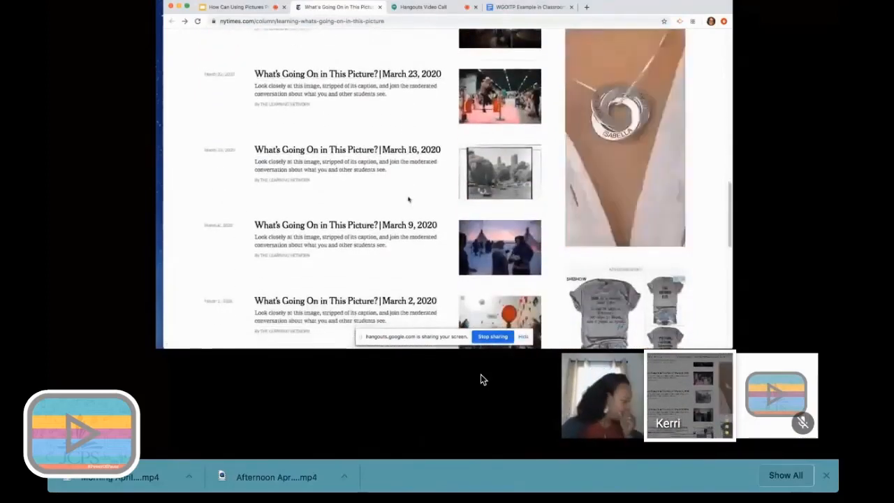
{"action": "left_click", "coordinate": [347, 72]}
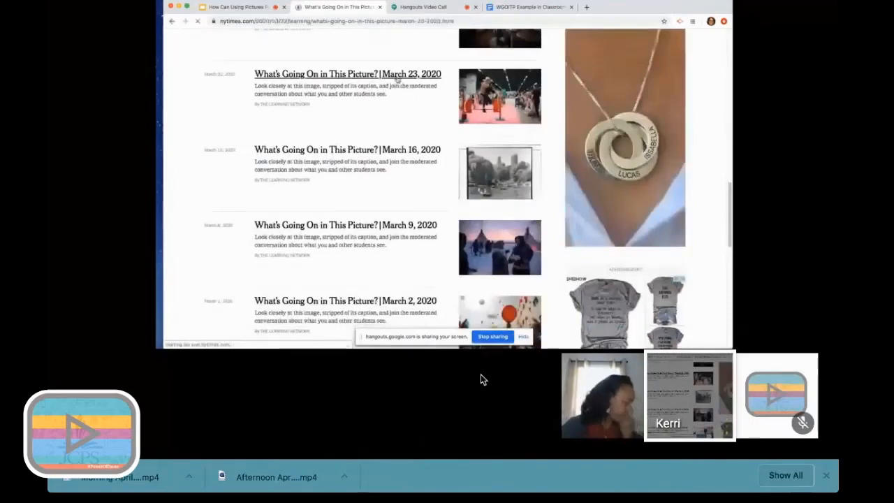
Open the March 23, 2020 picture post showing children releasing balloons.
{"action": "left_click", "coordinate": [346, 73]}
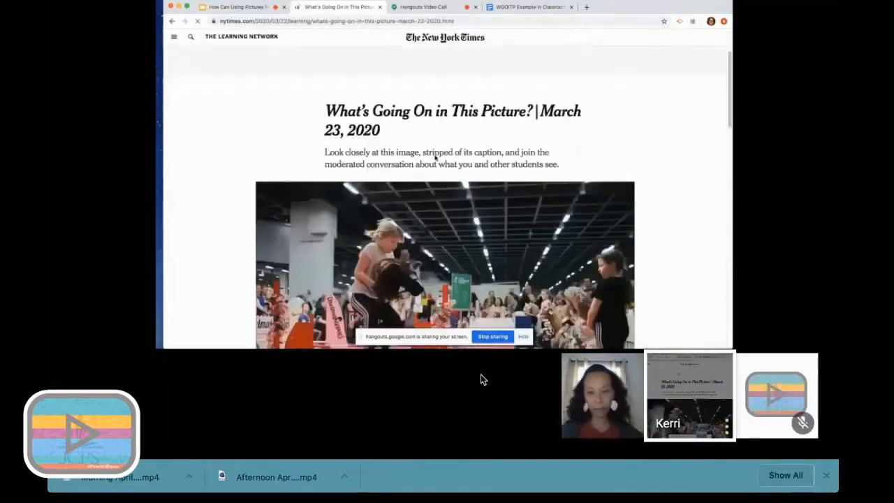
{"action": "scroll", "scroll_direction": "down", "scroll_amount": 3}
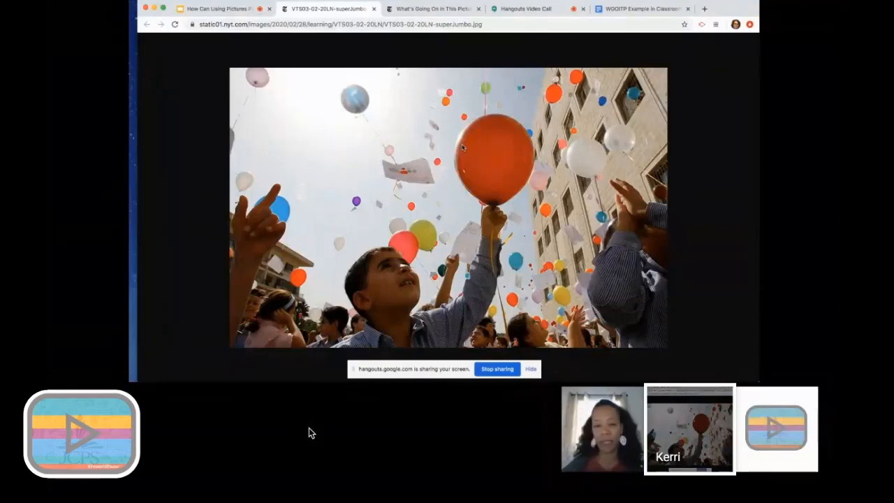
Return to the slides, present the 'How Can This Be Used During NTI?' slide, then switch to the WGOITP Example document.
{"action": "left_click", "coordinate": [217, 8]}
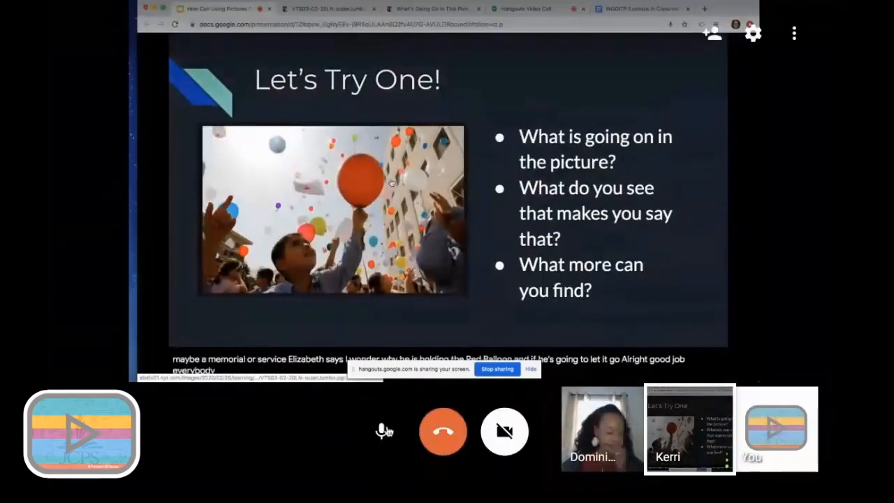
{"action": "left_click", "coordinate": [380, 430]}
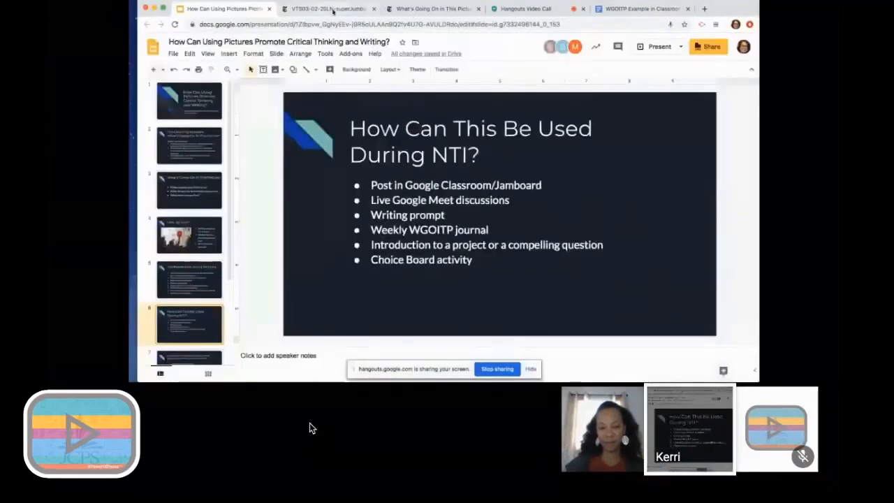
{"action": "left_click", "coordinate": [640, 9]}
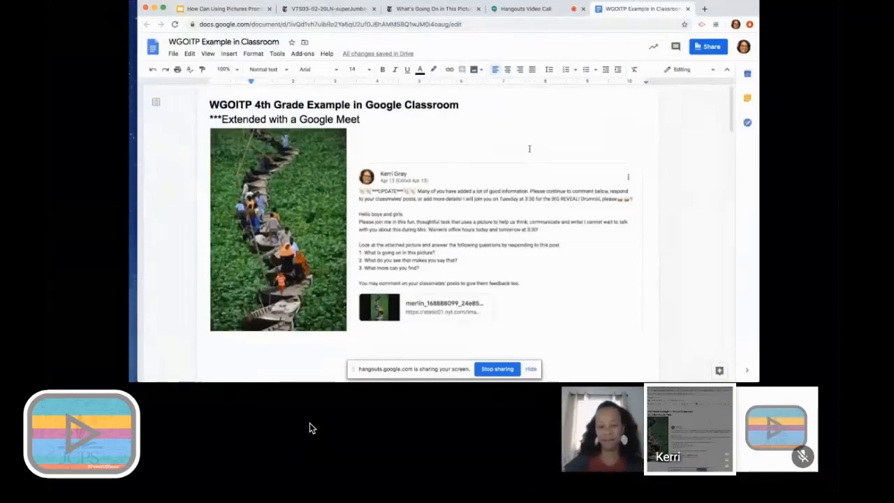
Scroll through the 4th grade Classroom post screenshot to its linked photo attachment.
{"action": "scroll", "scroll_direction": "down", "scroll_amount": 3}
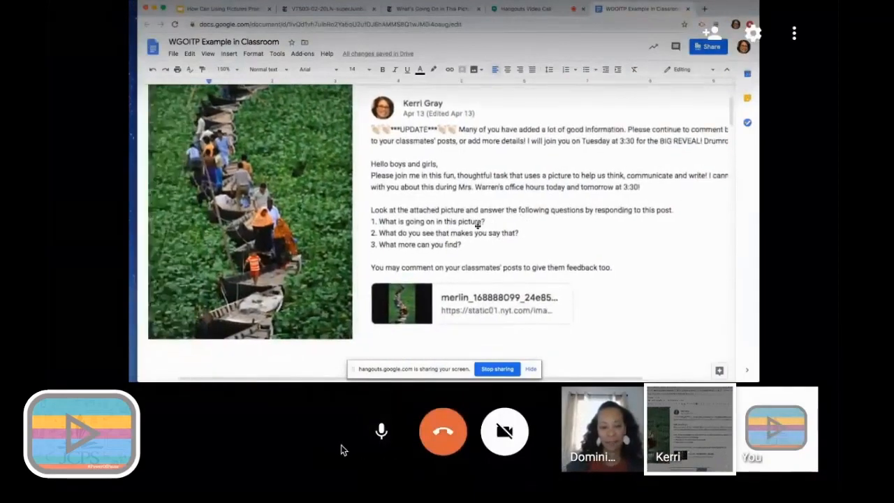
{"action": "left_click", "coordinate": [380, 430]}
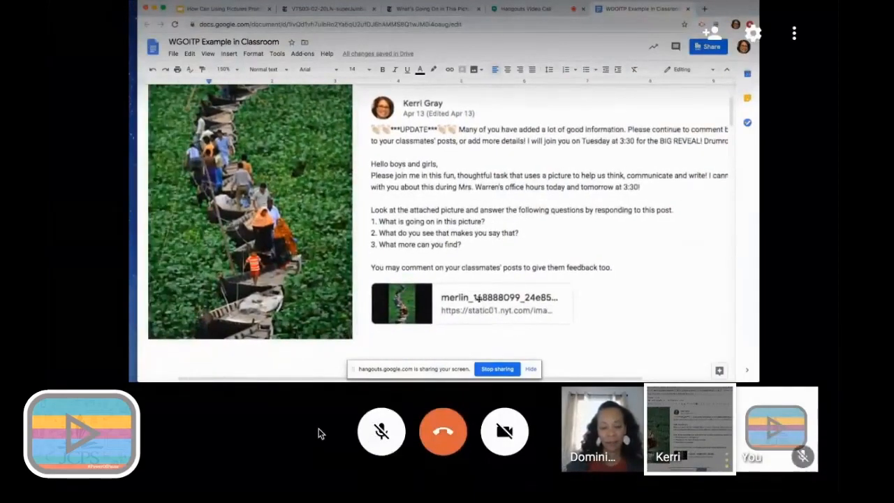
{"action": "mouse_move", "coordinate": [310, 450]}
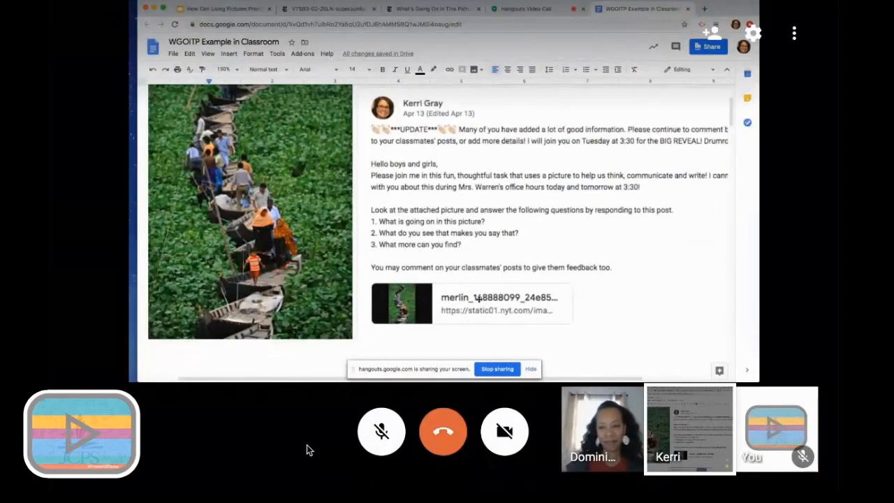
{"action": "mouse_move", "coordinate": [274, 467]}
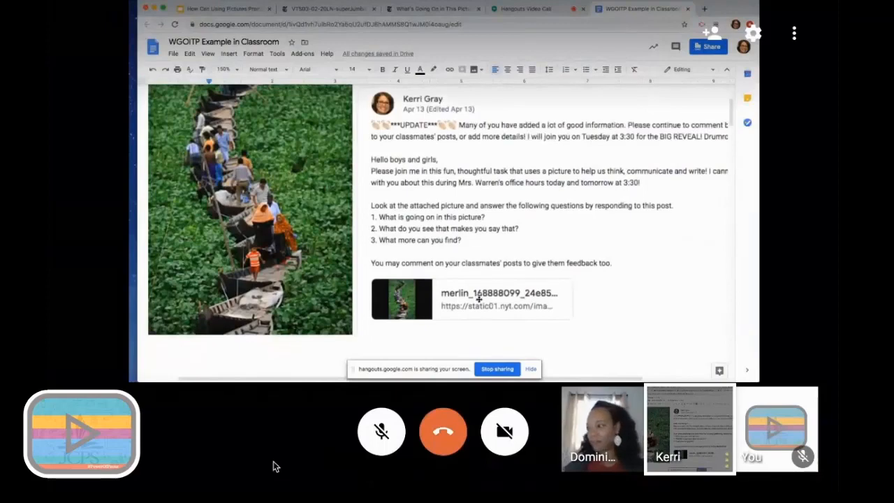
{"action": "scroll", "scroll_direction": "down", "scroll_amount": 3}
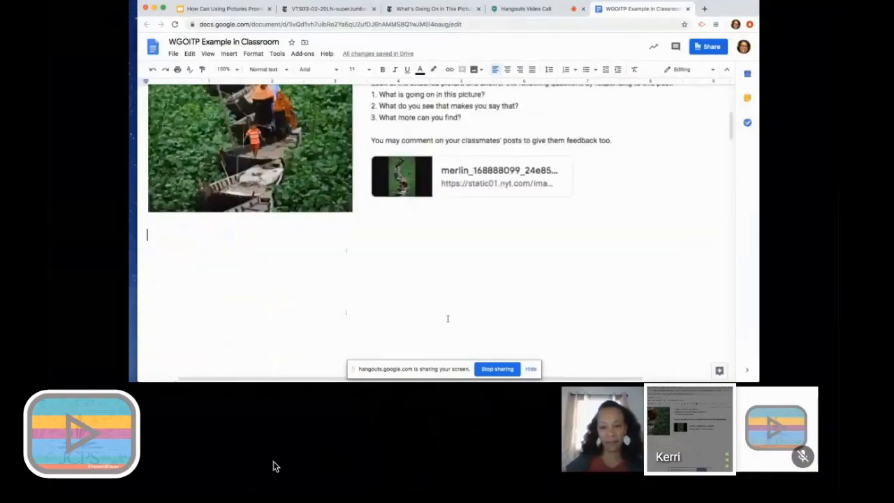
Scroll through the teacher feedback comments to the 'What happened after the Big Reveal?' section.
{"action": "scroll", "scroll_direction": "down", "scroll_amount": 3}
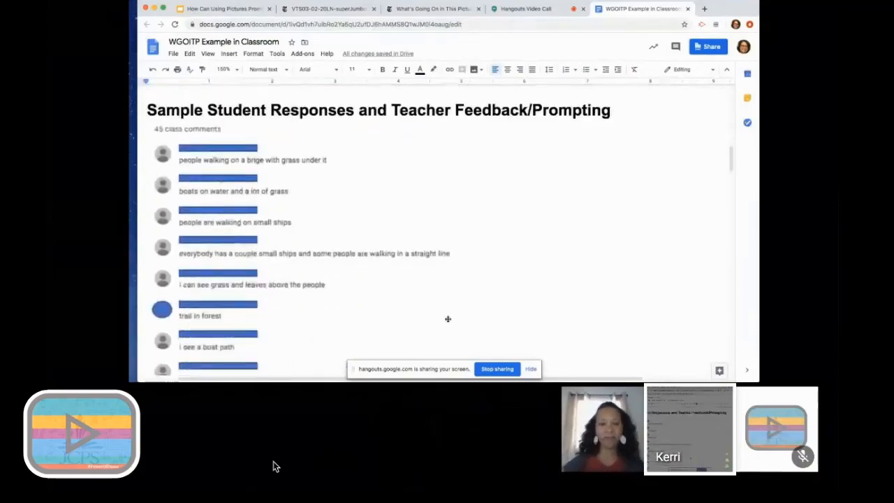
{"action": "scroll", "scroll_direction": "down", "scroll_amount": 3}
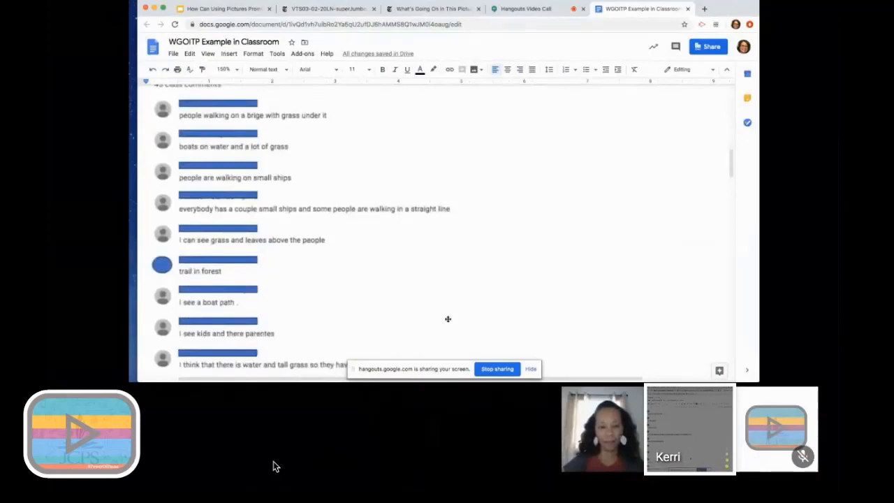
{"action": "scroll", "scroll_direction": "down", "scroll_amount": 3}
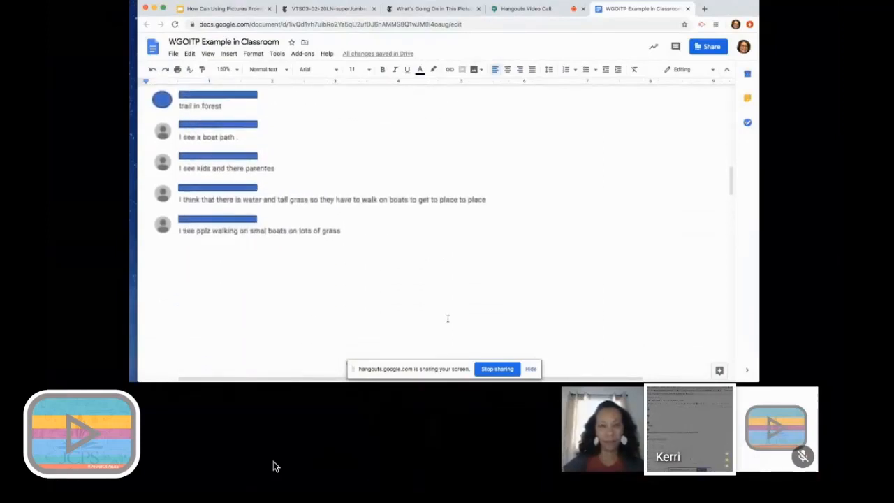
{"action": "scroll", "scroll_direction": "down", "scroll_amount": 3}
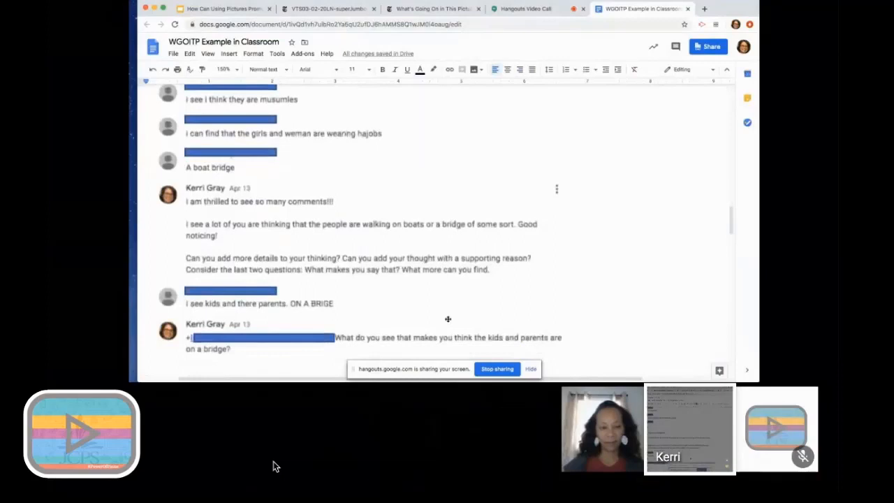
{"action": "scroll", "scroll_direction": "down", "scroll_amount": 3}
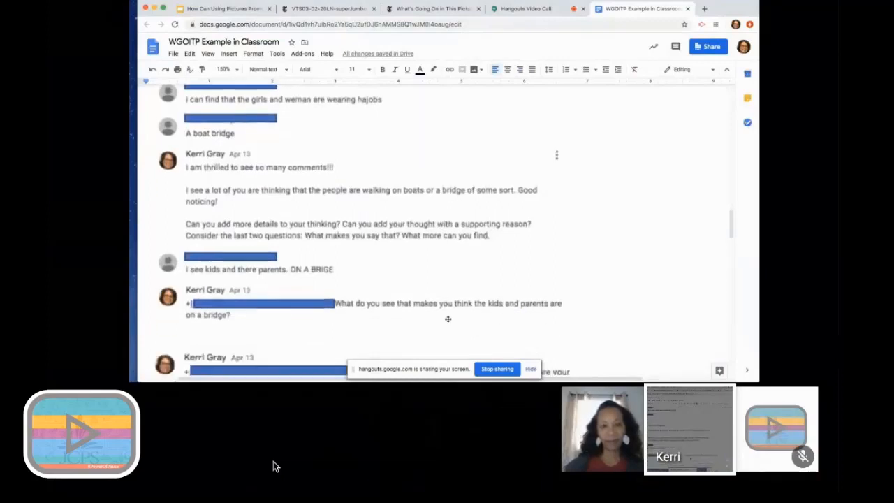
{"action": "scroll", "scroll_direction": "down", "scroll_amount": 3}
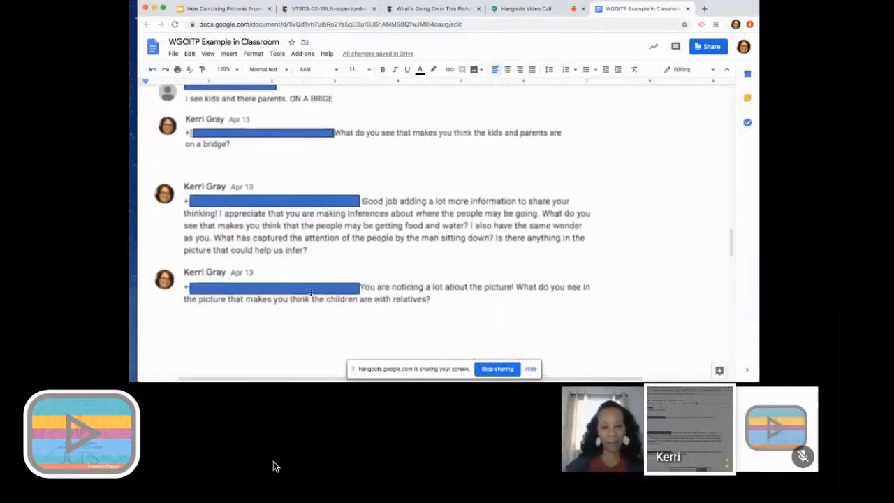
{"action": "mouse_move", "coordinate": [450, 264]}
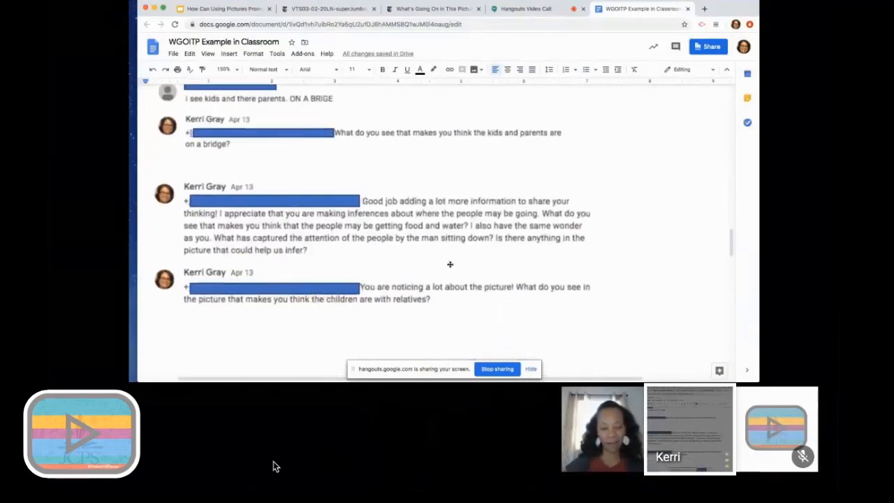
{"action": "scroll", "scroll_direction": "down", "scroll_amount": 3}
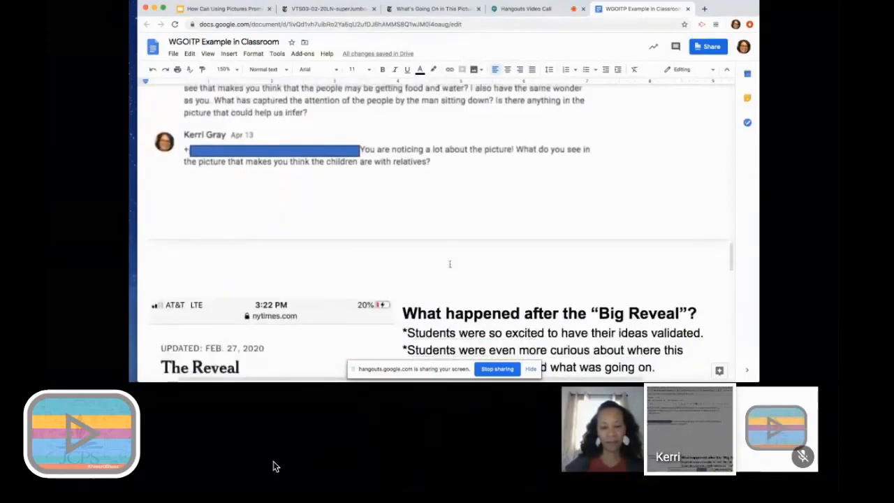
Scroll past the Big Reveal quotes back to the Sample Student Responses section with its 45 class comments.
{"action": "scroll", "scroll_direction": "down", "scroll_amount": 3}
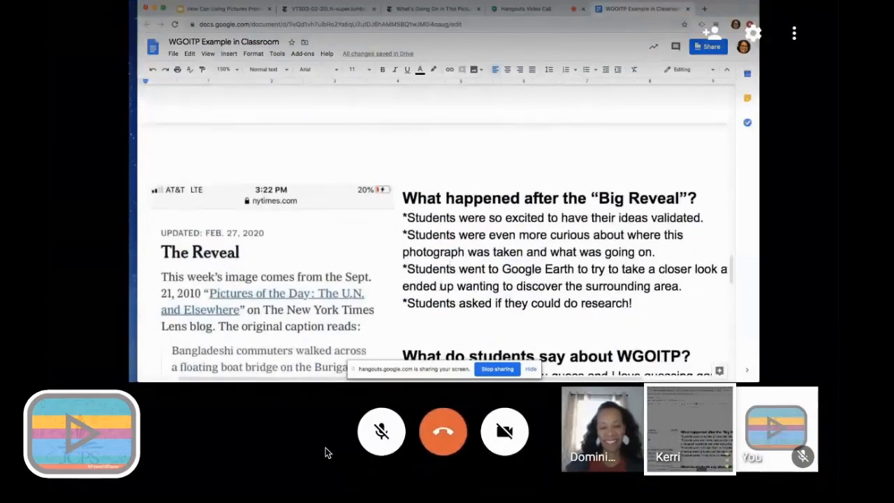
{"action": "scroll", "scroll_direction": "down", "scroll_amount": 3}
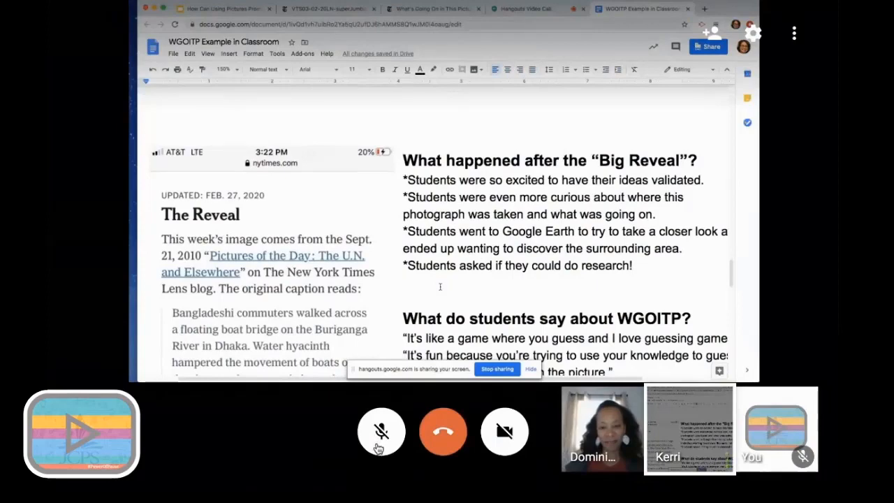
{"action": "mouse_move", "coordinate": [357, 453]}
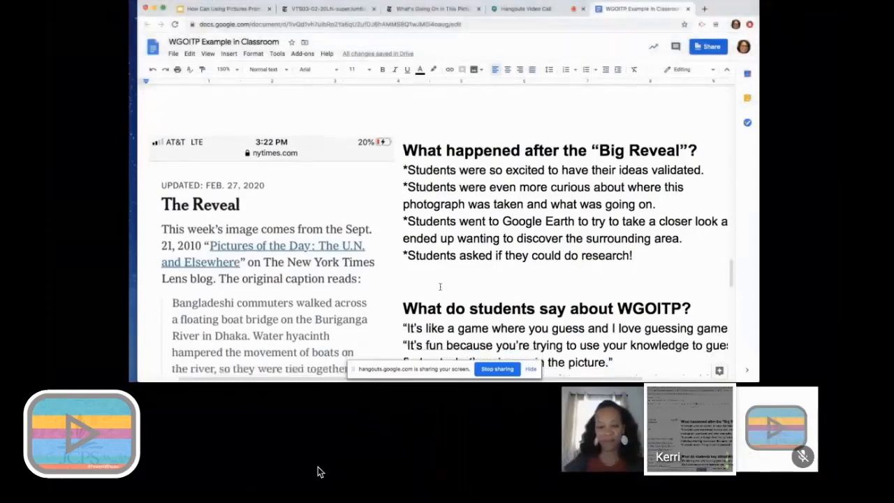
{"action": "scroll", "scroll_direction": "down", "scroll_amount": 3}
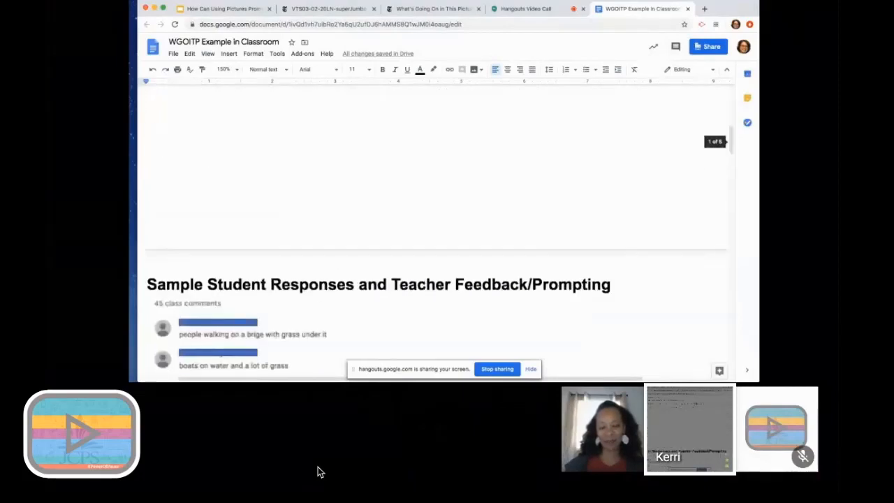
Scroll past the comments to The Reveal's photo caption and the student WGOITP quotes.
{"action": "scroll", "scroll_direction": "down", "scroll_amount": 3}
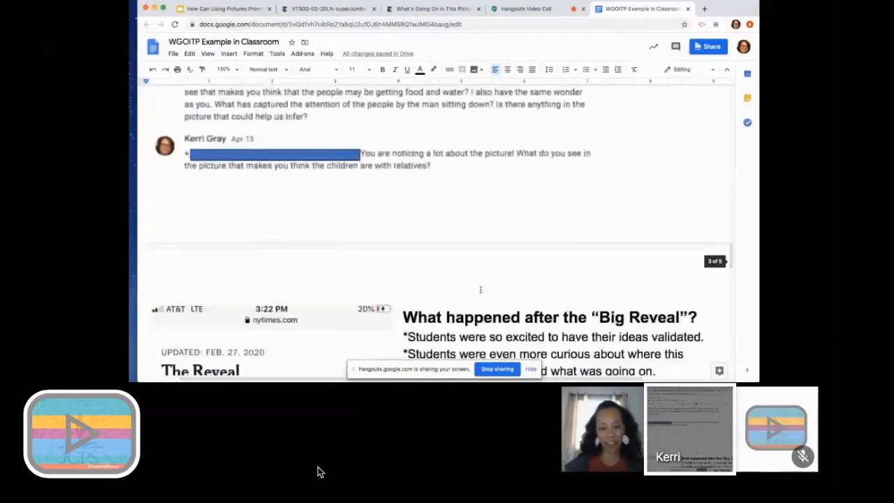
{"action": "scroll", "scroll_direction": "down", "scroll_amount": 3}
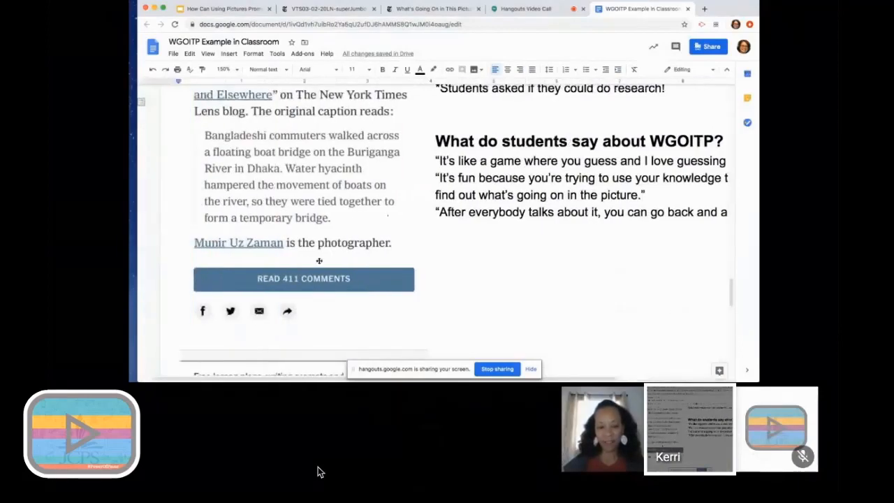
Scroll to and select the sticky-note board around the sheep photo, then unmute the call microphone.
{"action": "scroll", "scroll_direction": "down", "scroll_amount": 3}
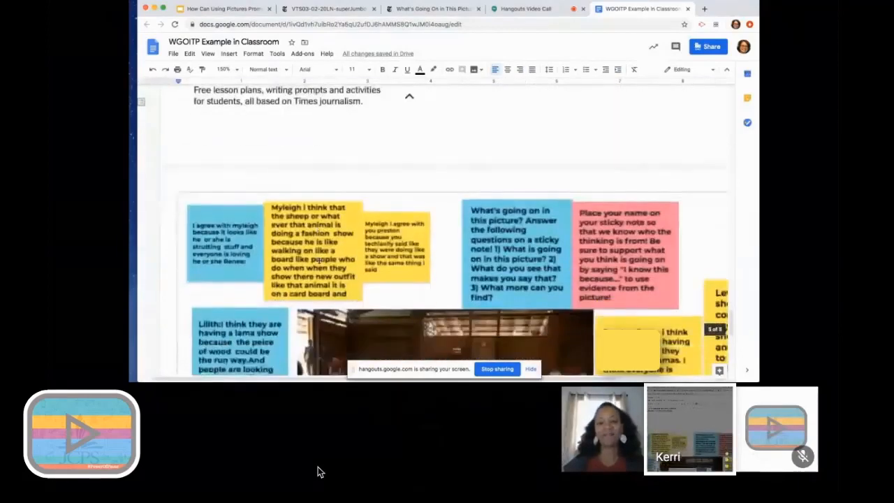
{"action": "scroll", "scroll_direction": "down", "scroll_amount": 3}
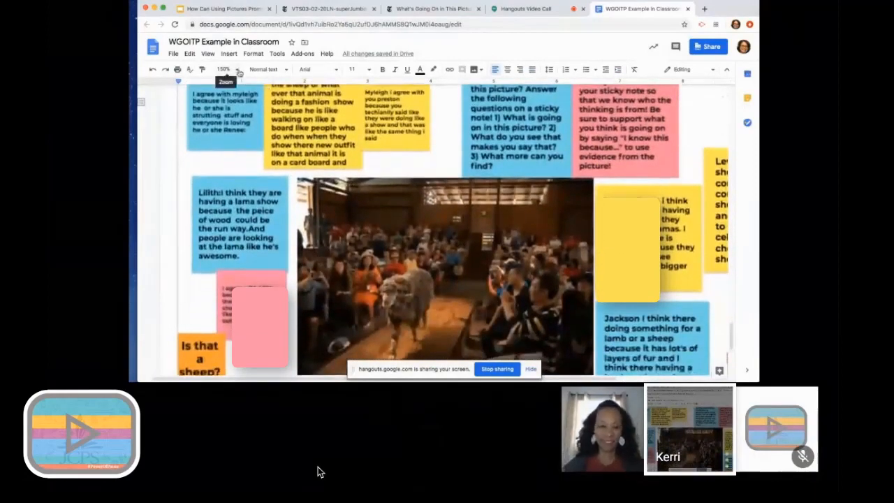
{"action": "left_click", "coordinate": [225, 70]}
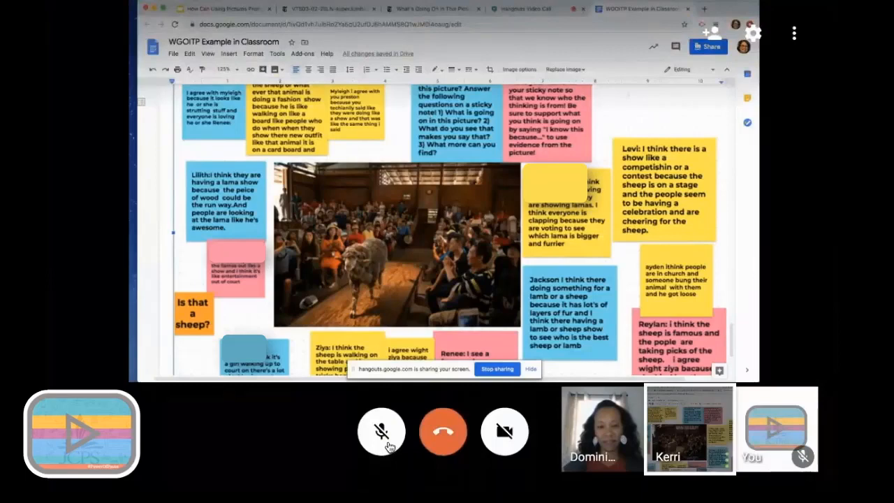
{"action": "left_click", "coordinate": [381, 431]}
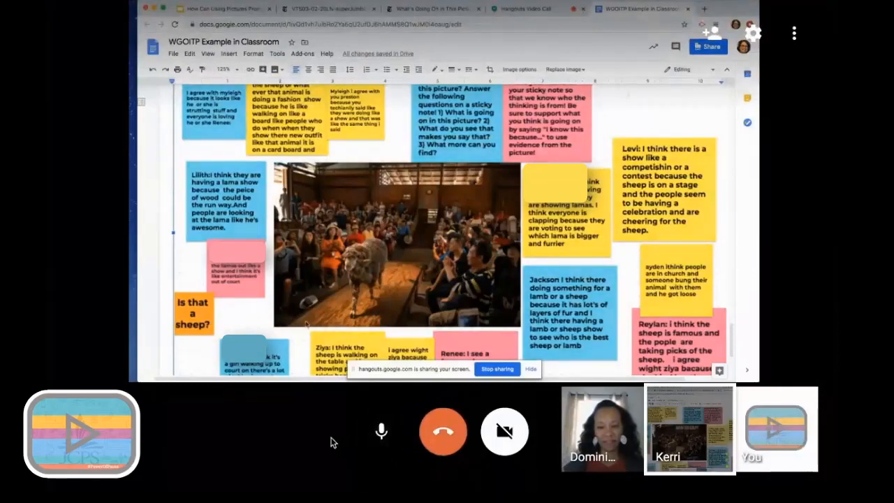
Revisit the Reveal screenshot and student quotes, then return to the 'How Can This Be Used During NTI?' slide.
{"action": "scroll", "scroll_direction": "down", "scroll_amount": 3}
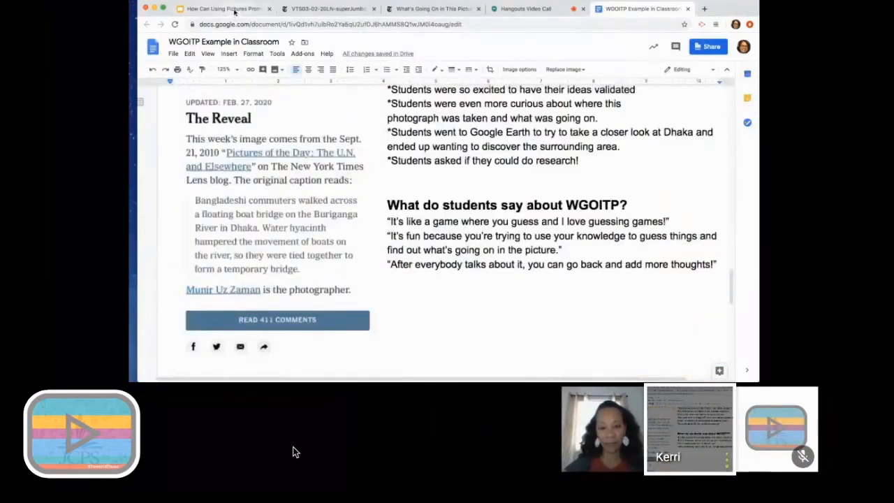
{"action": "left_click", "coordinate": [222, 8]}
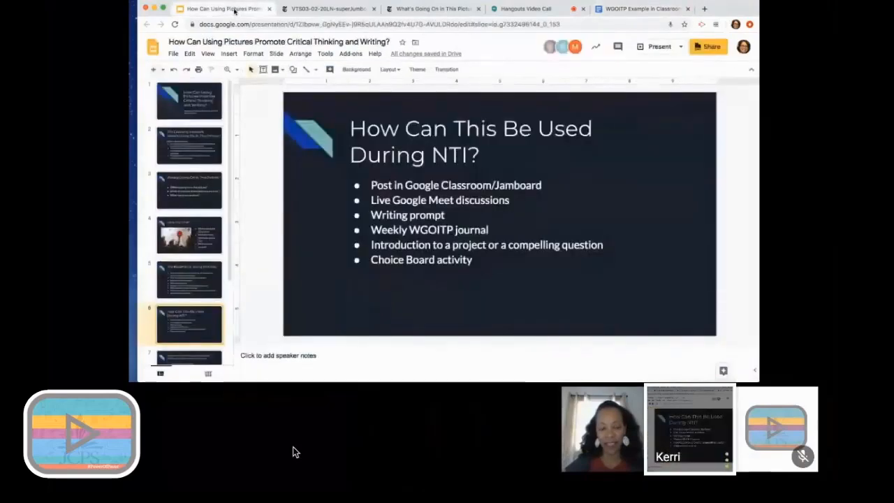
Start the full-screen slideshow and advance from slide 6 to slide 7 on deeper thinking.
{"action": "left_click", "coordinate": [660, 46]}
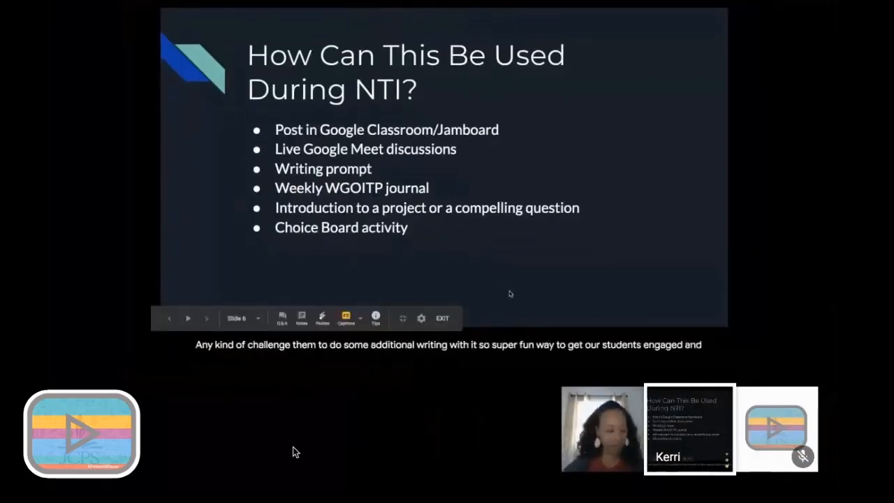
{"action": "left_click", "coordinate": [187, 318]}
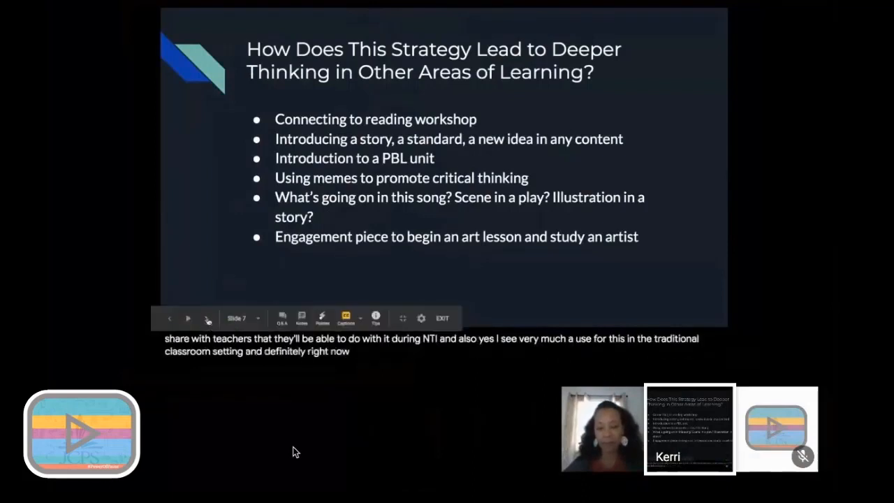
Exit the slideshow to reach the JCPS Digital NTI support site.
{"action": "left_click", "coordinate": [207, 318]}
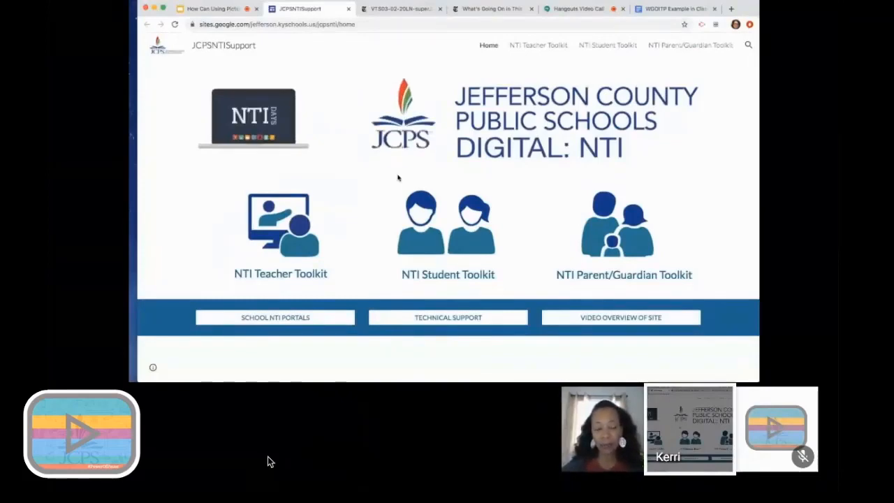
Open the JCPS ELA NTI Resources/Opportunities doc and scroll into its graded resource table.
{"action": "left_click", "coordinate": [282, 224]}
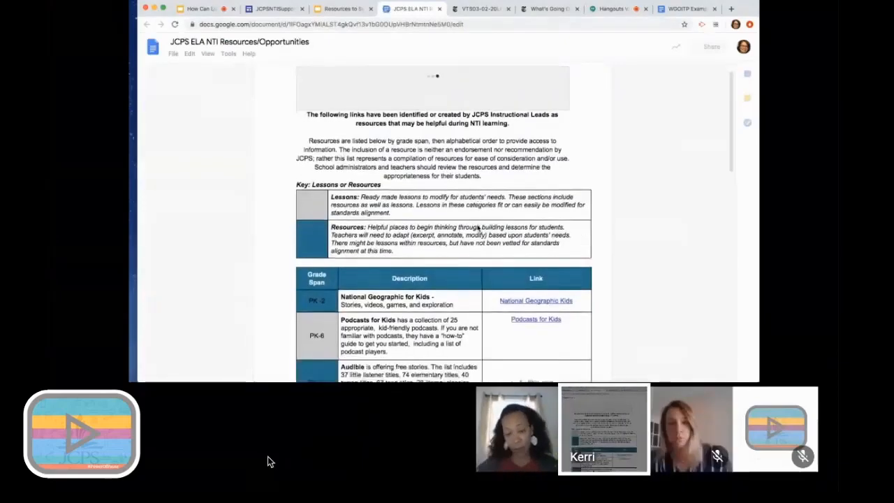
{"action": "scroll", "scroll_direction": "down", "scroll_amount": 3}
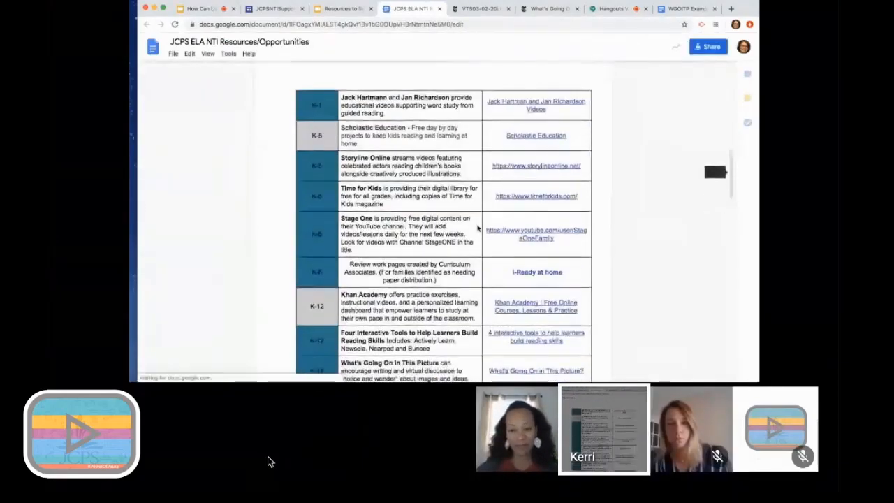
{"action": "scroll", "scroll_direction": "down", "scroll_amount": 3}
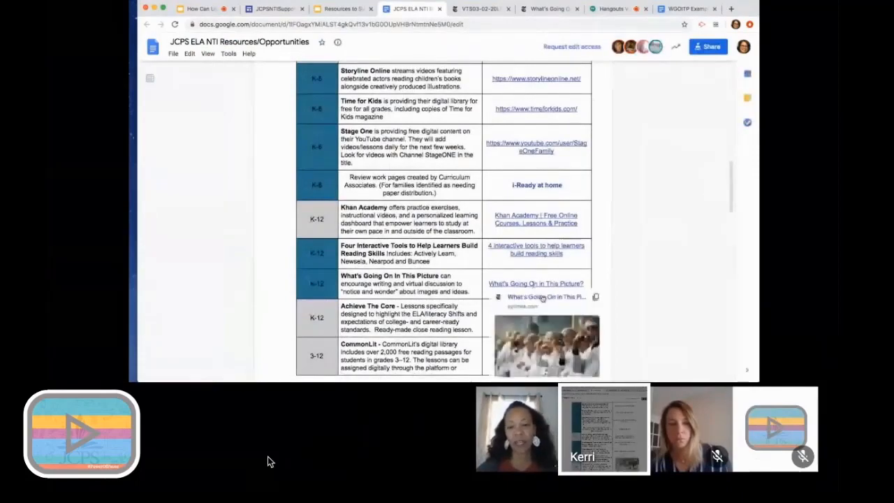
{"action": "left_click", "coordinate": [535, 284]}
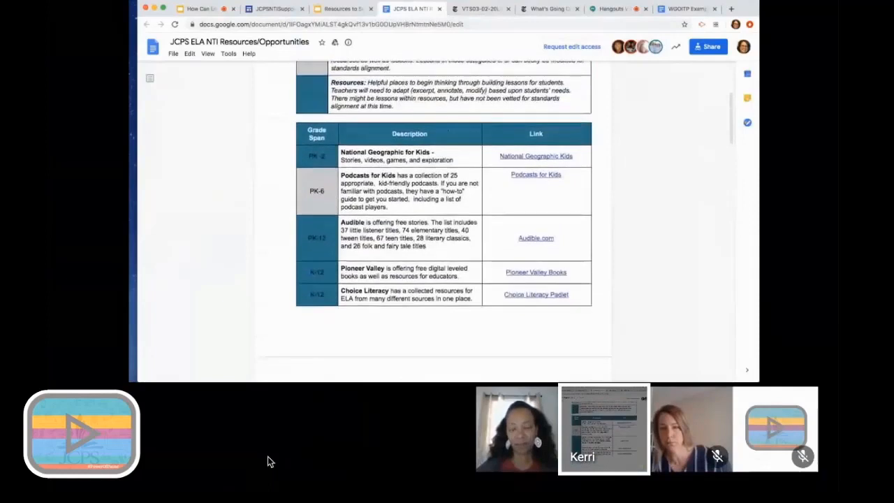
Scroll through the resource table toward the What's Going On In This Picture link for April 20, 2020.
{"action": "scroll", "scroll_direction": "down", "scroll_amount": 3}
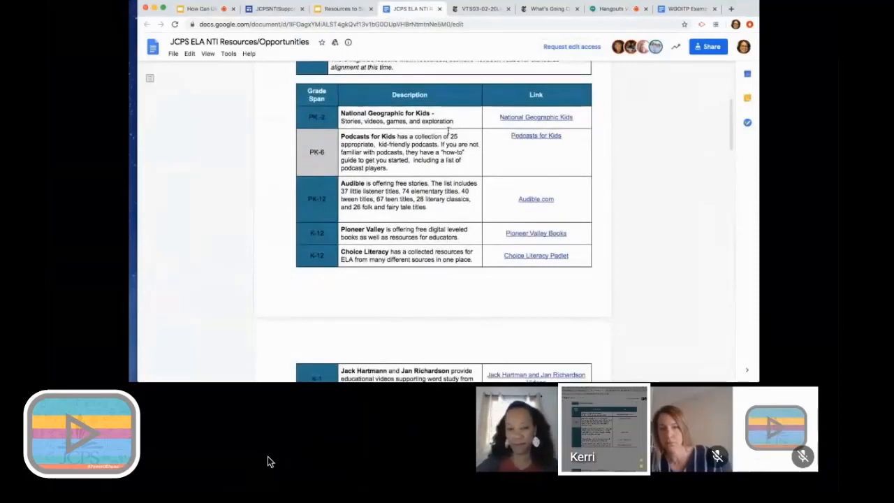
{"action": "scroll", "scroll_direction": "down", "scroll_amount": 3}
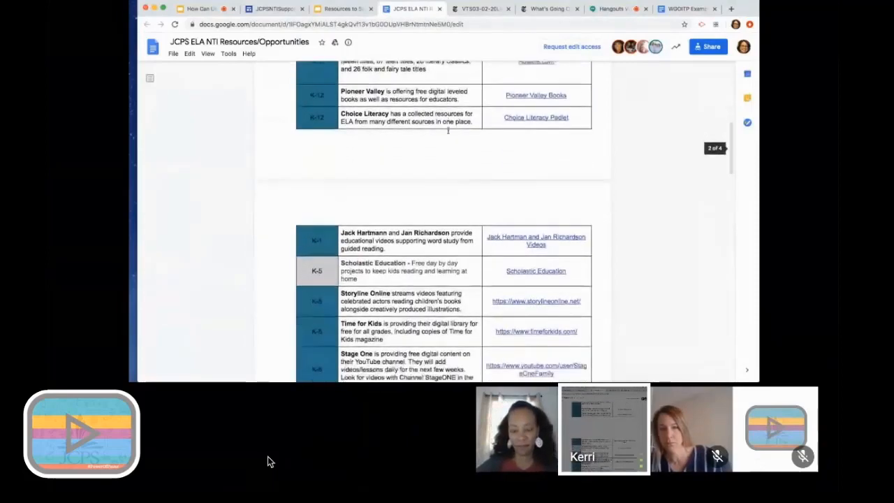
{"action": "scroll", "scroll_direction": "down", "scroll_amount": 3}
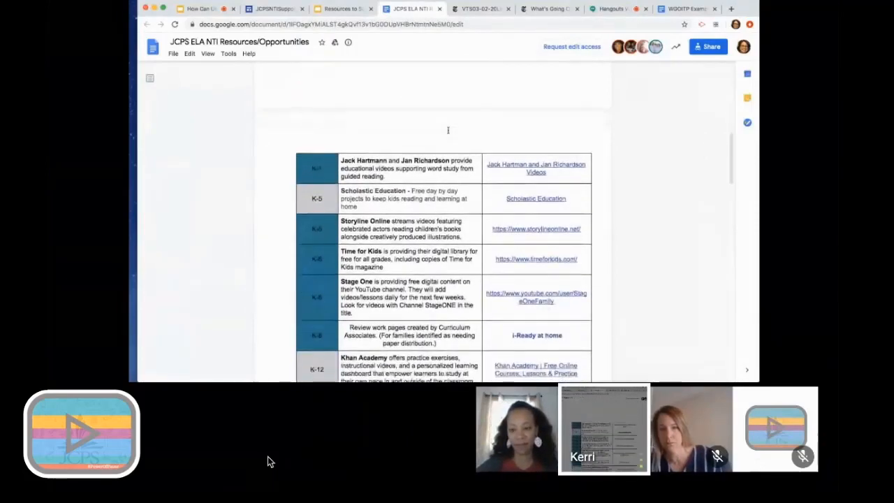
{"action": "scroll", "scroll_direction": "down", "scroll_amount": 3}
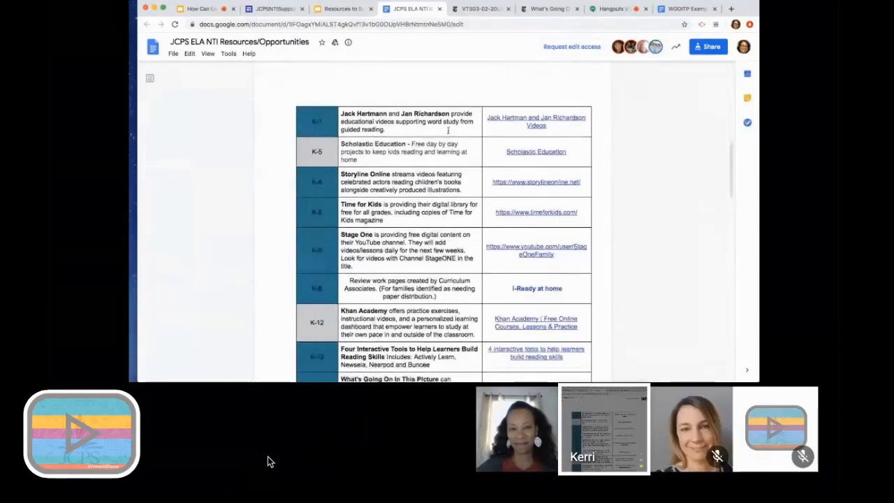
{"action": "scroll", "scroll_direction": "down", "scroll_amount": 3}
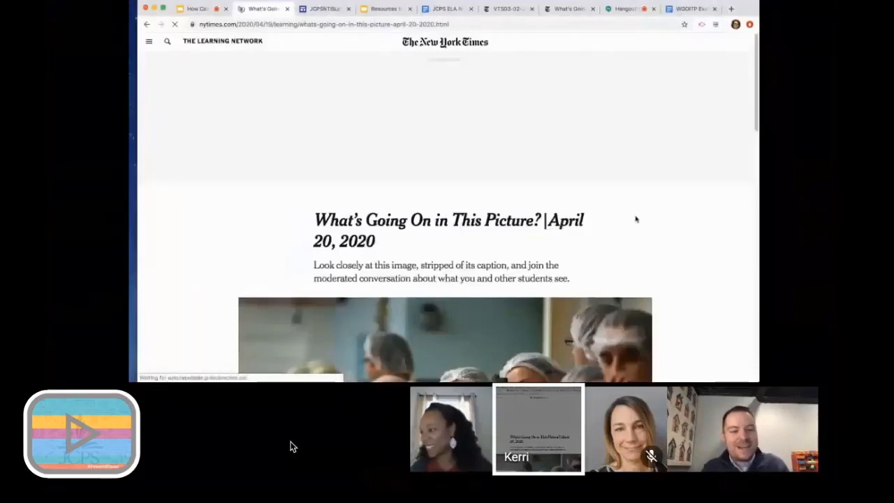
Scroll the NYT photo of people holding cameras, then return to the 'Where Can You Find This Resource?' slide.
{"action": "scroll", "scroll_direction": "down", "scroll_amount": 3}
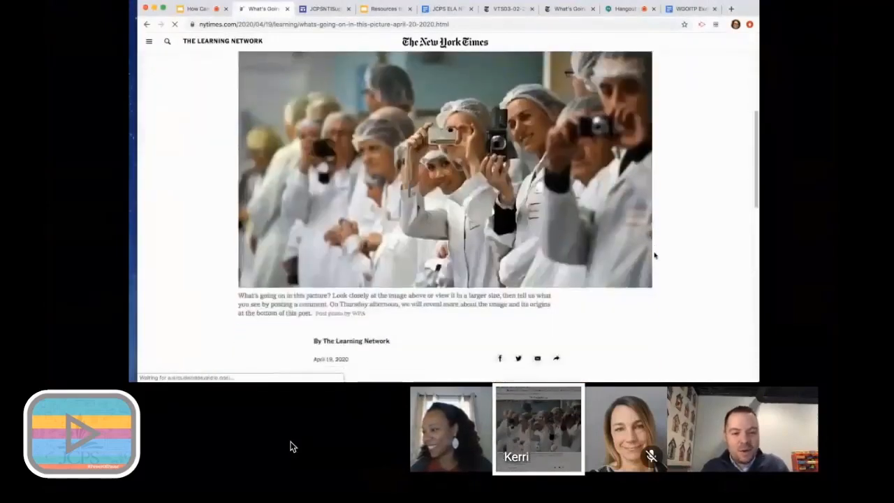
{"action": "scroll", "scroll_direction": "down", "scroll_amount": 3}
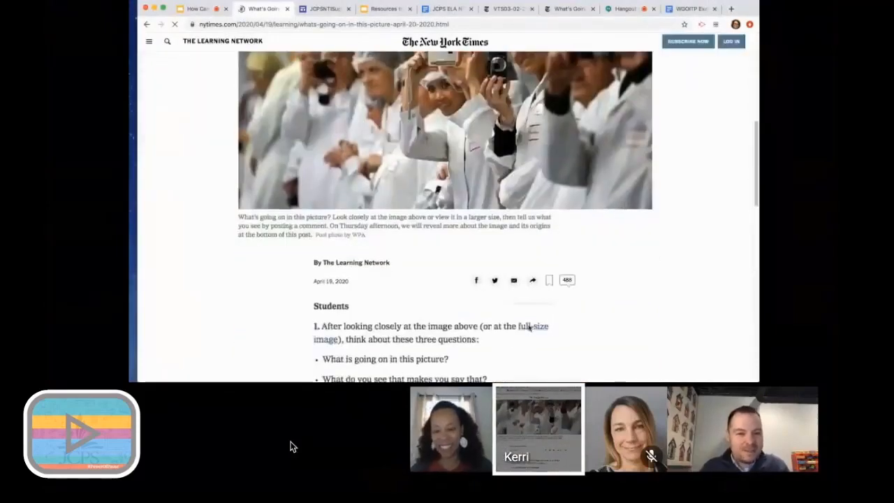
{"action": "left_click", "coordinate": [531, 332]}
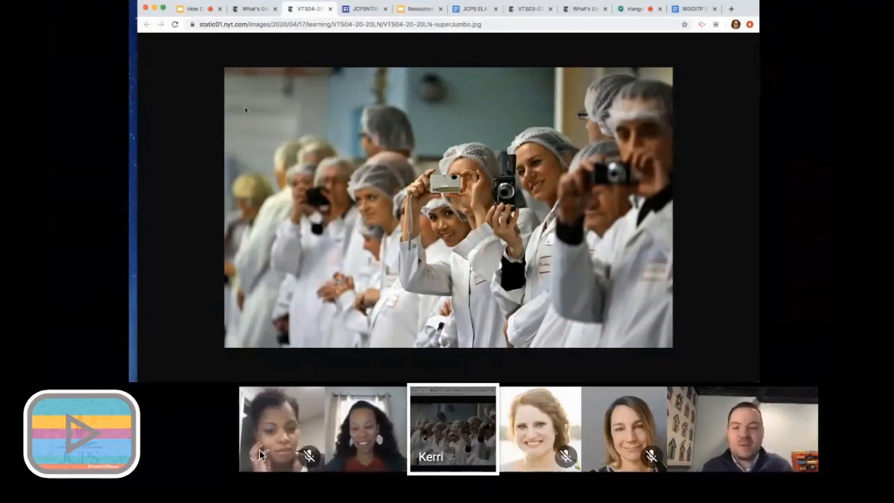
{"action": "left_click", "coordinate": [195, 9]}
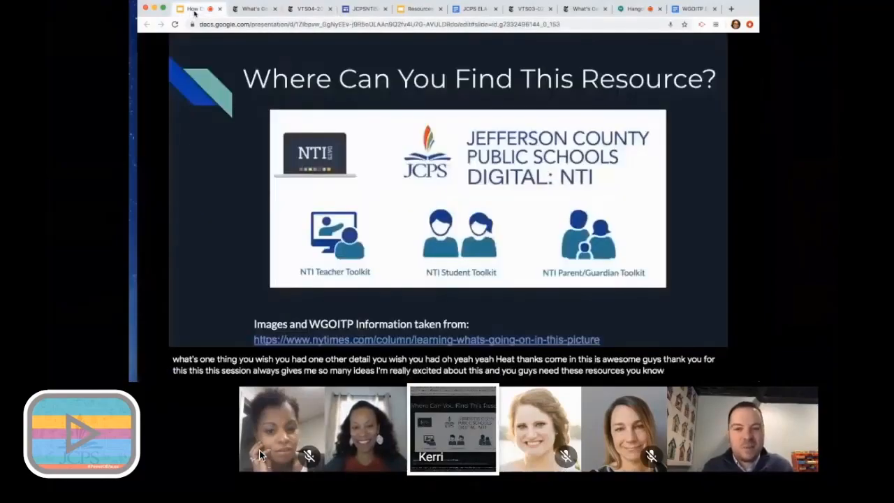